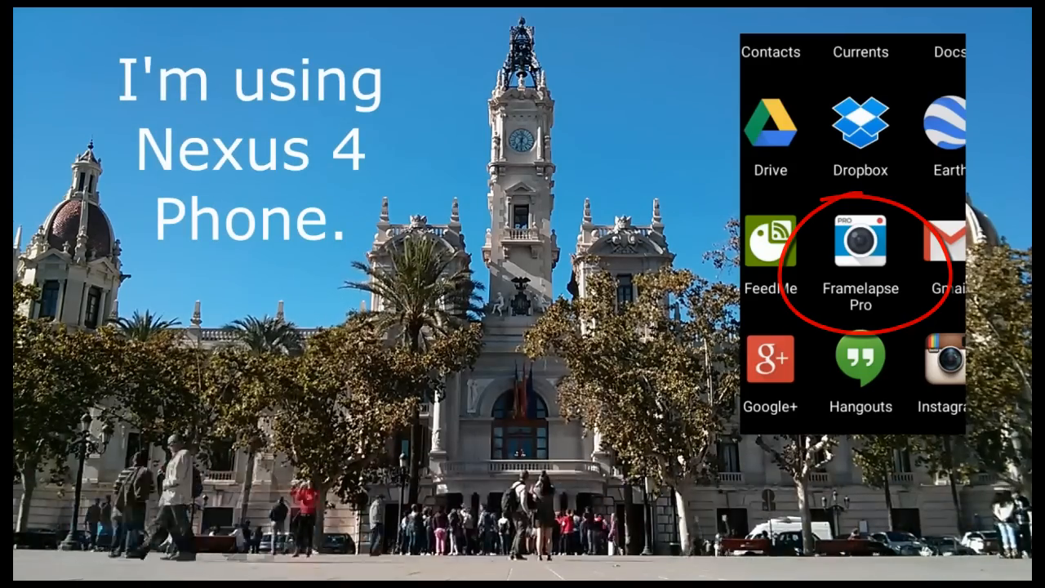
Launch Framelapse Pro from the Android app drawer.
left_click(859, 257)
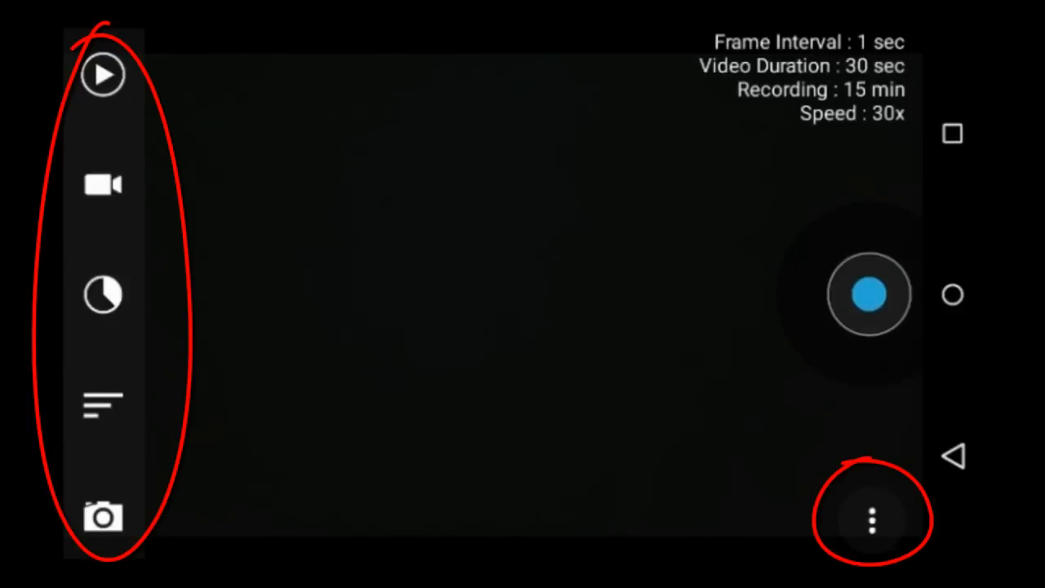
left_click(868, 295)
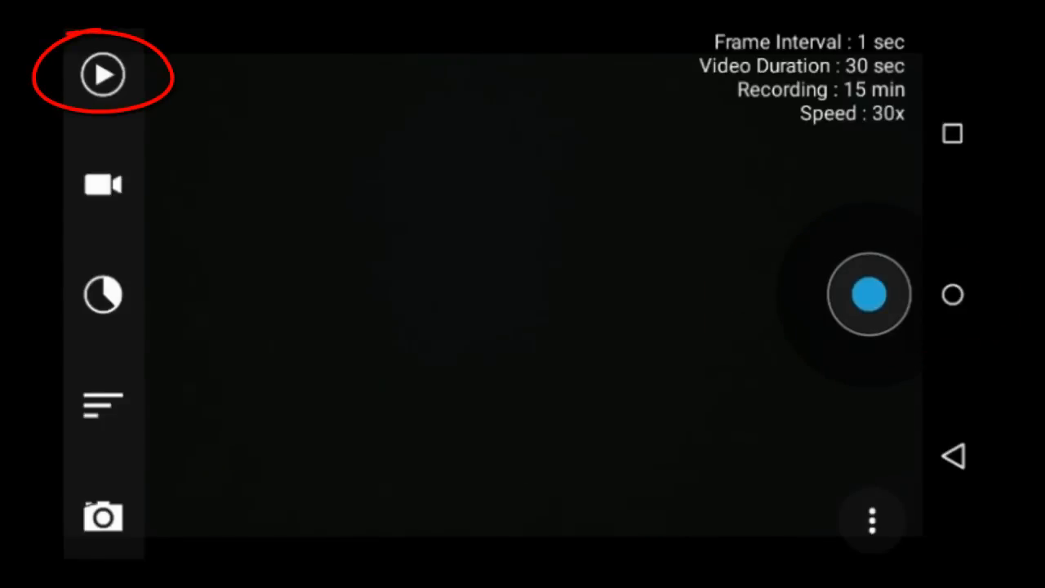
left_click(104, 73)
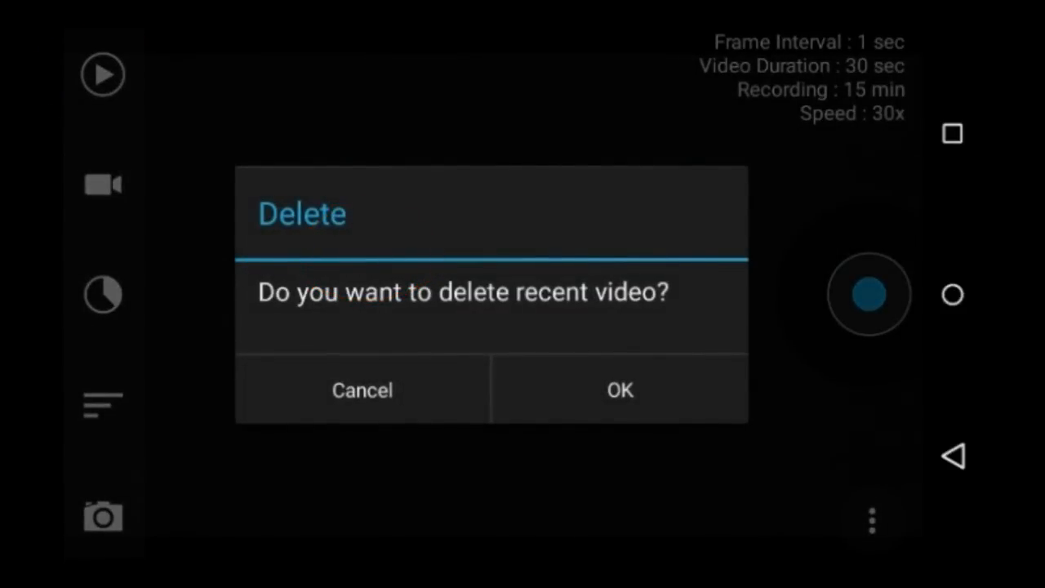
left_click(361, 390)
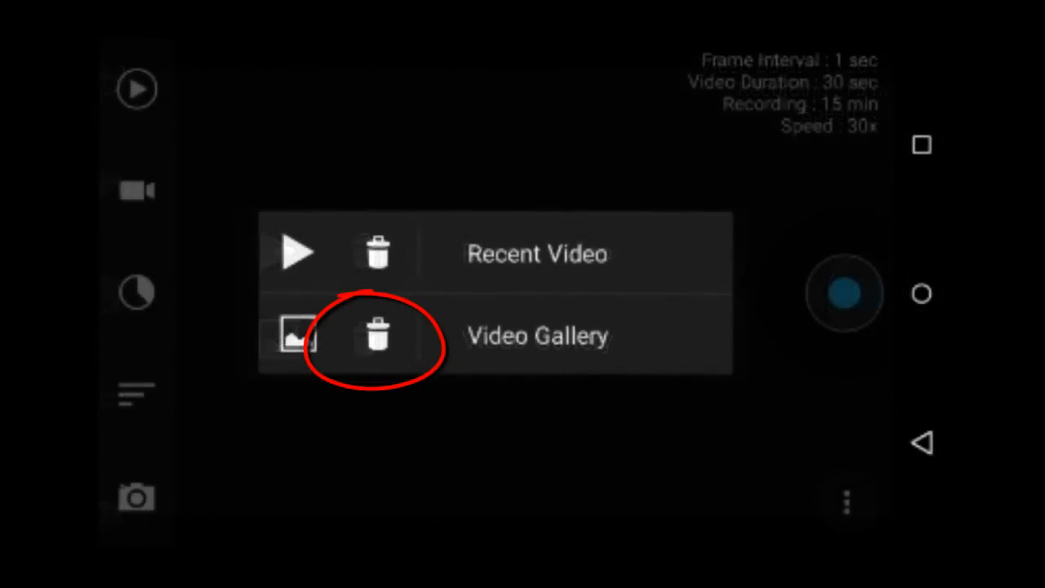
left_click(378, 335)
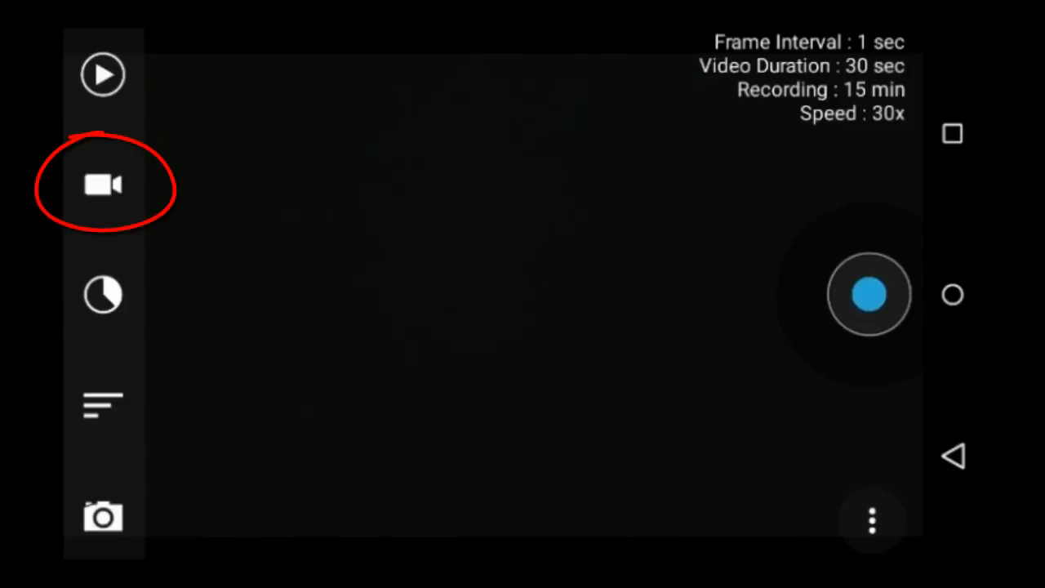
left_click(103, 185)
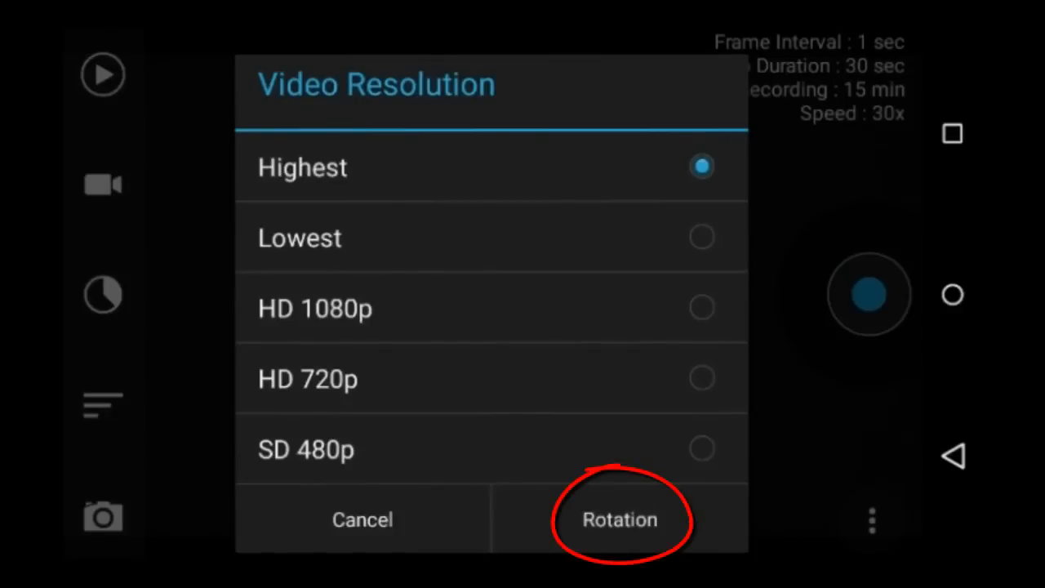
left_click(619, 519)
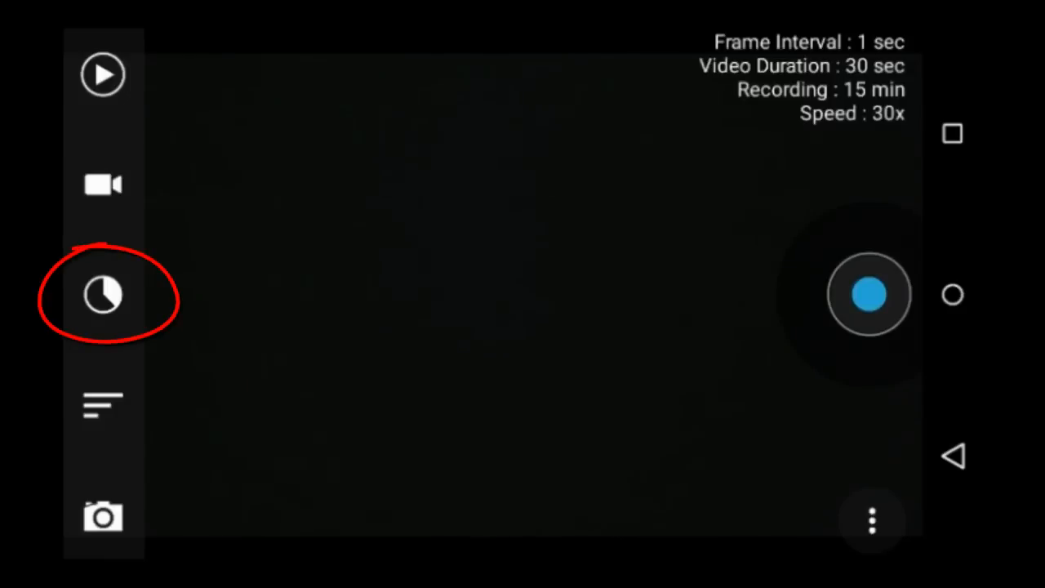
left_click(103, 295)
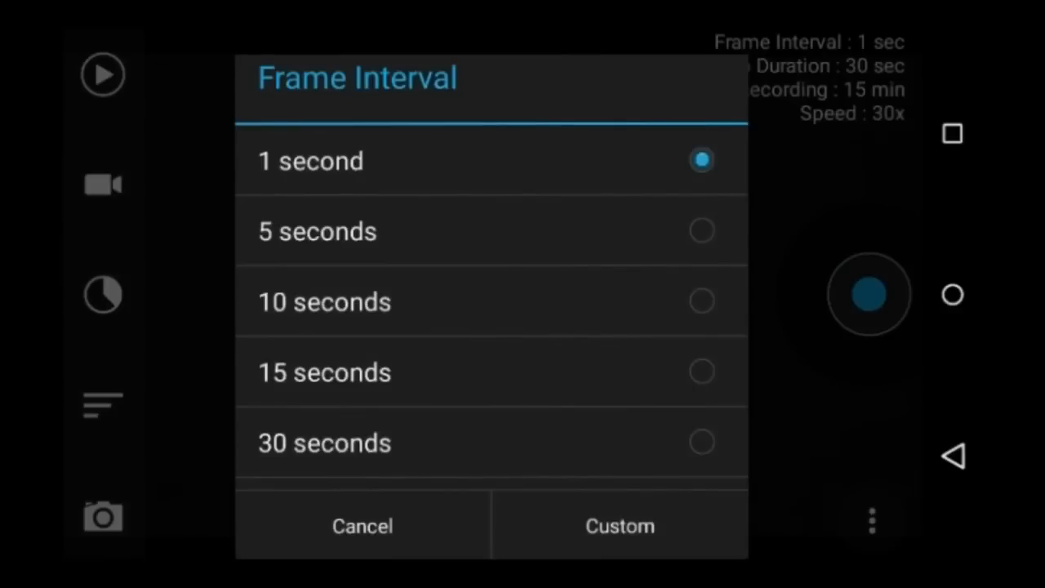
scroll("down", 3)
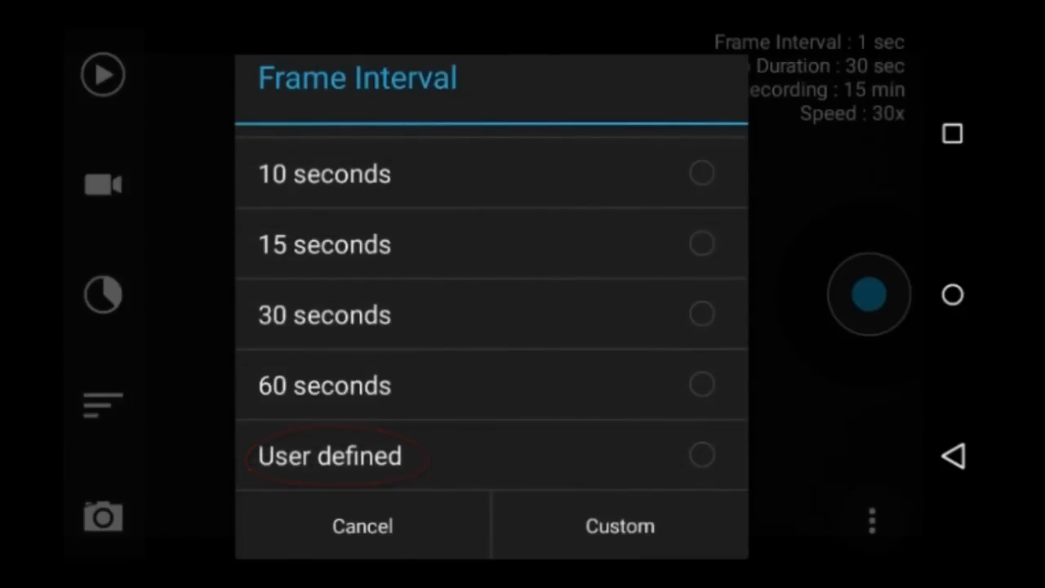
left_click(619, 526)
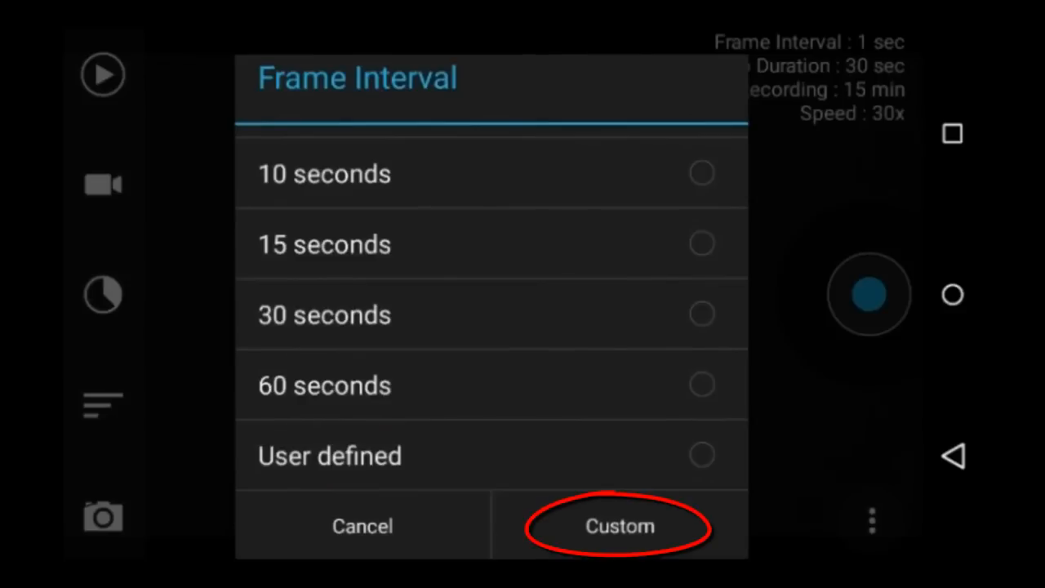
left_click(619, 525)
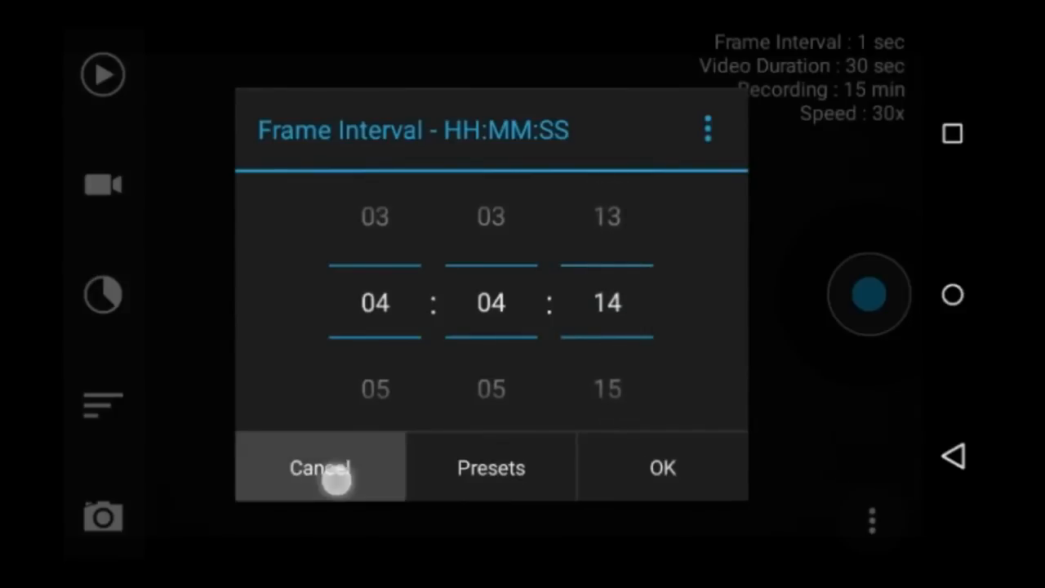
left_click(320, 467)
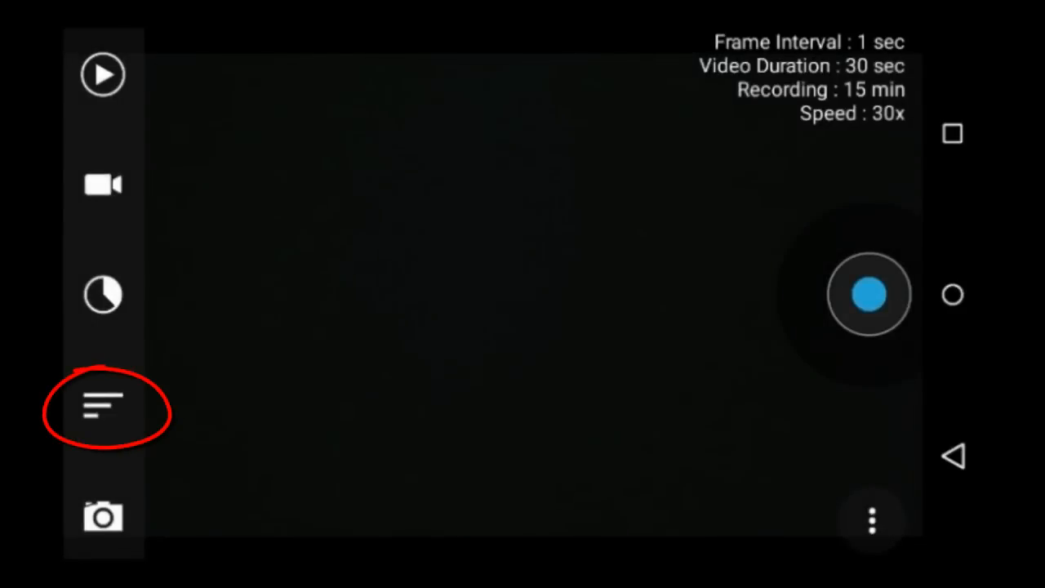
Browse the Video Duration list and open the custom HH:MM:SS entry, keeping 30 seconds.
left_click(102, 406)
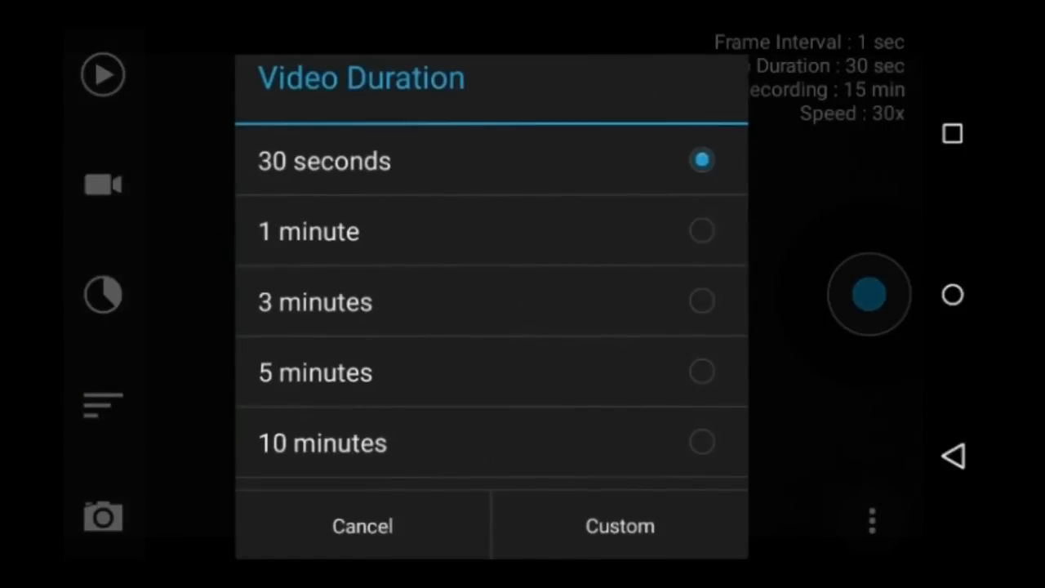
scroll("down", 3)
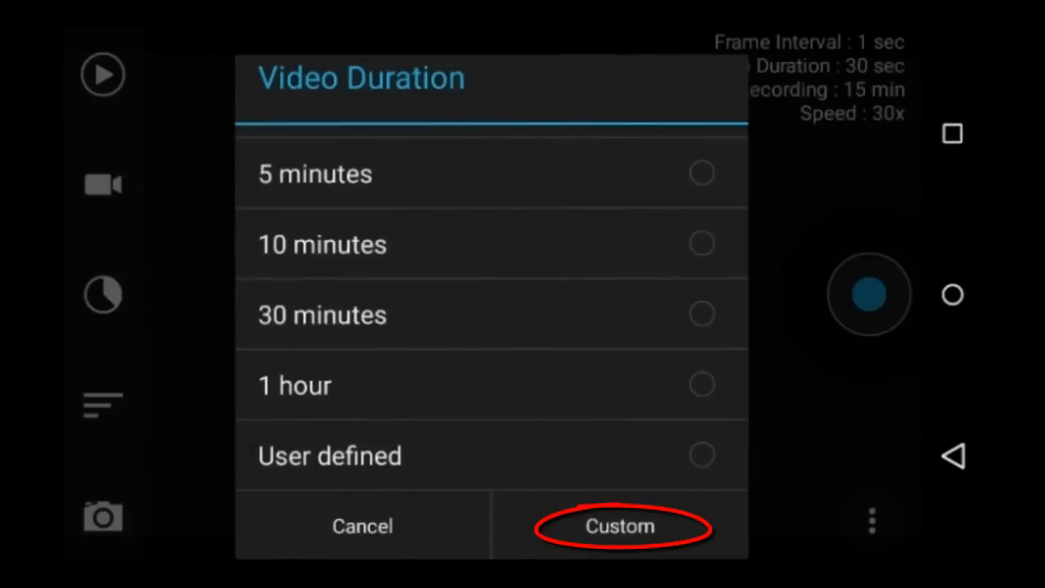
left_click(619, 526)
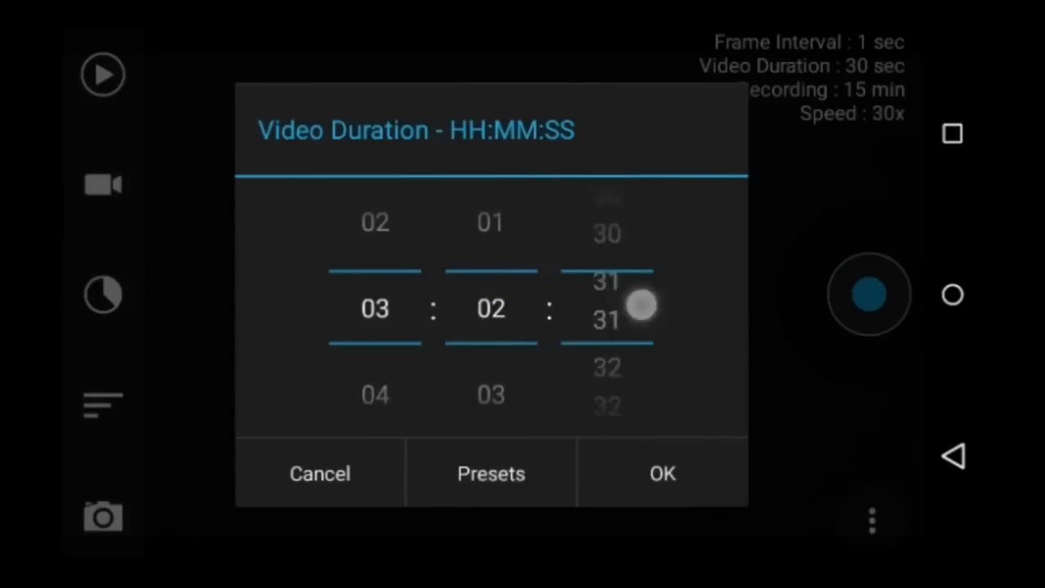
left_click(319, 474)
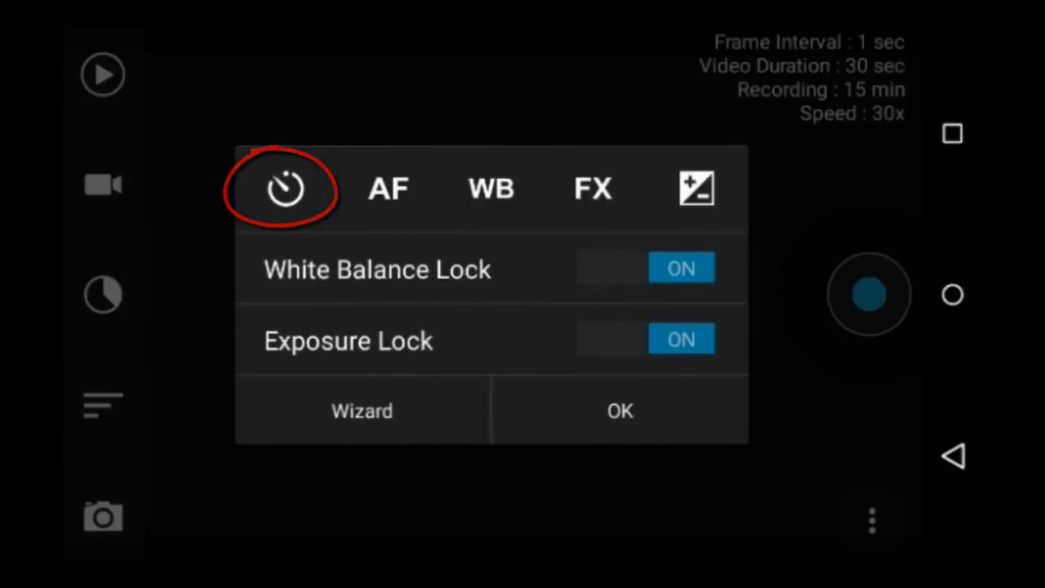
Review the self timer options (Off, 1, 2, 10 seconds, User defined), leaving 10 seconds.
left_click(286, 188)
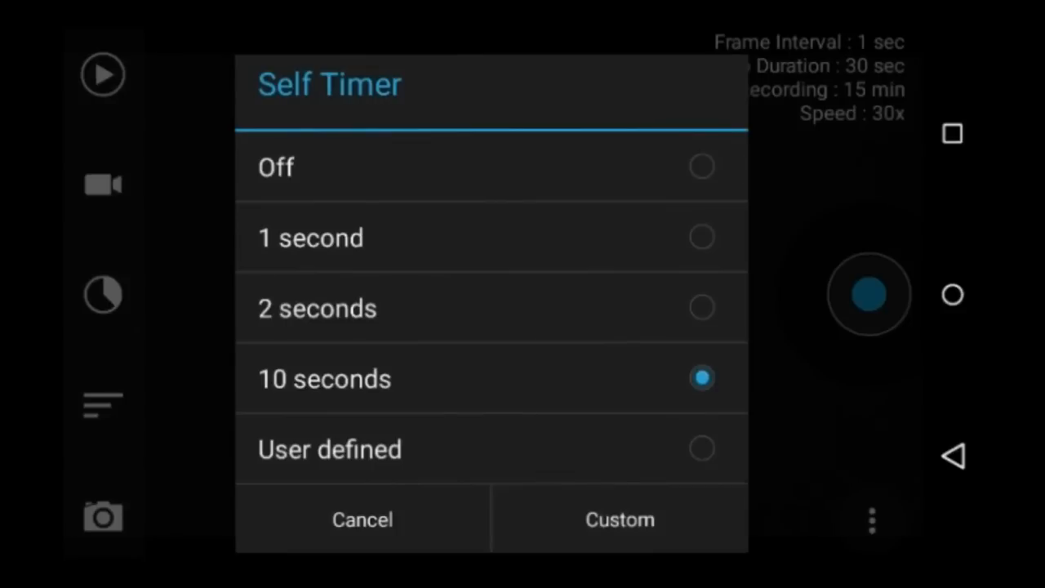
left_click(620, 520)
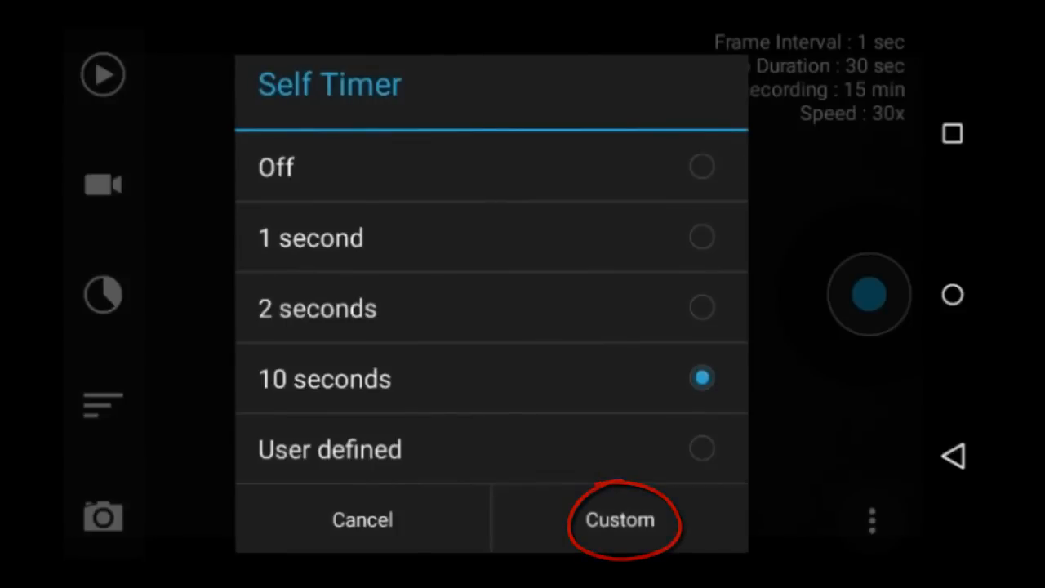
left_click(620, 519)
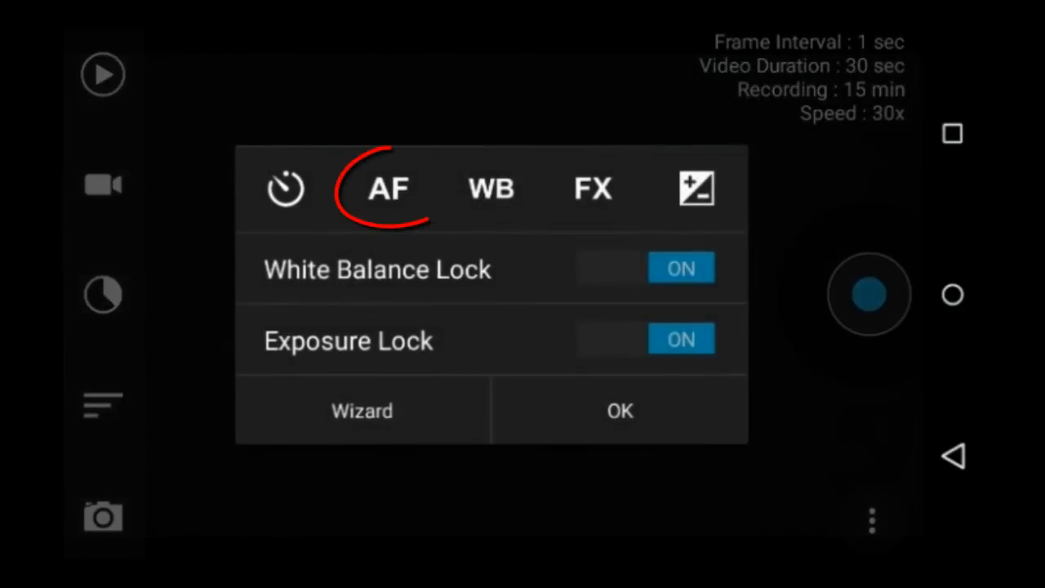
Review auto focus modes (auto, infinity, normal, macro, continuous-video), keeping infinity.
left_click(389, 189)
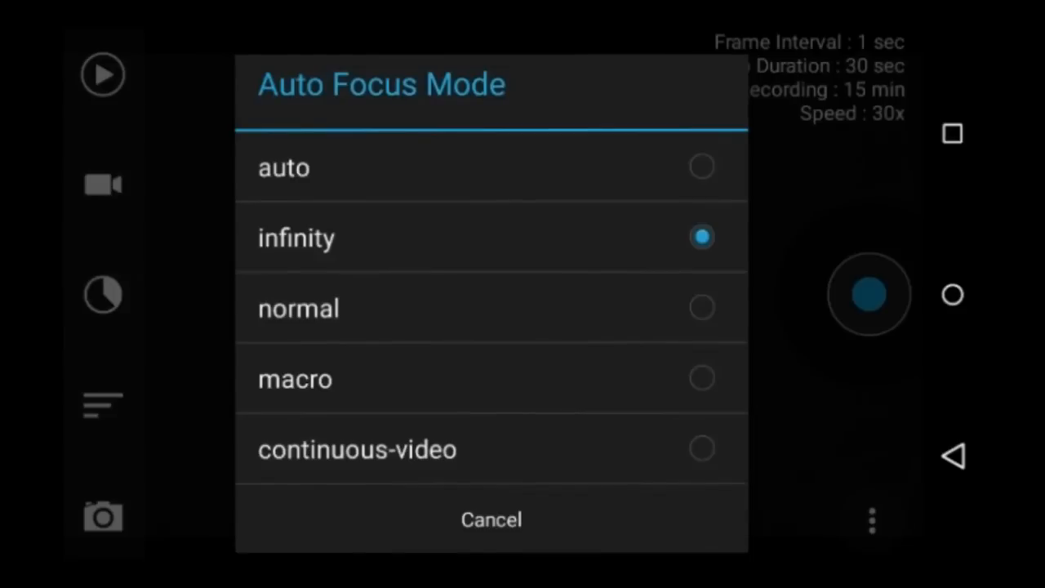
left_click(491, 188)
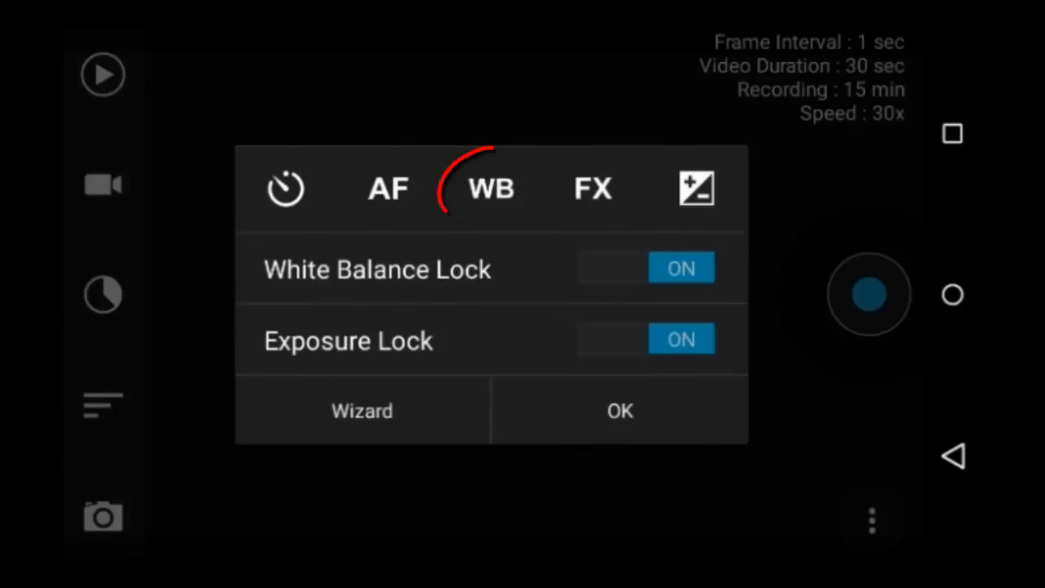
Review white balance presets keeping auto, then check the White Balance and Exposure Lock switches.
left_click(491, 189)
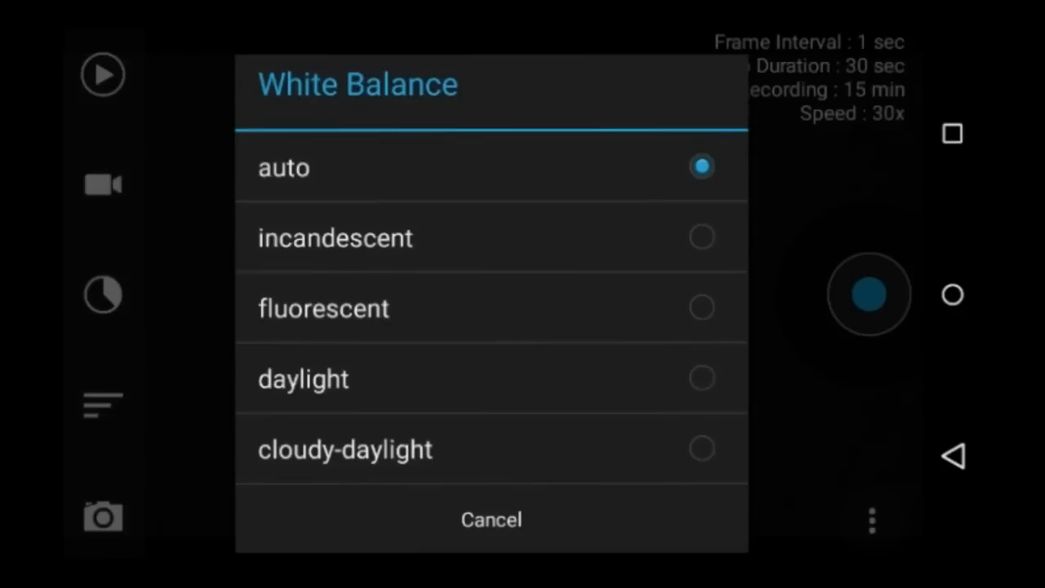
left_click(491, 519)
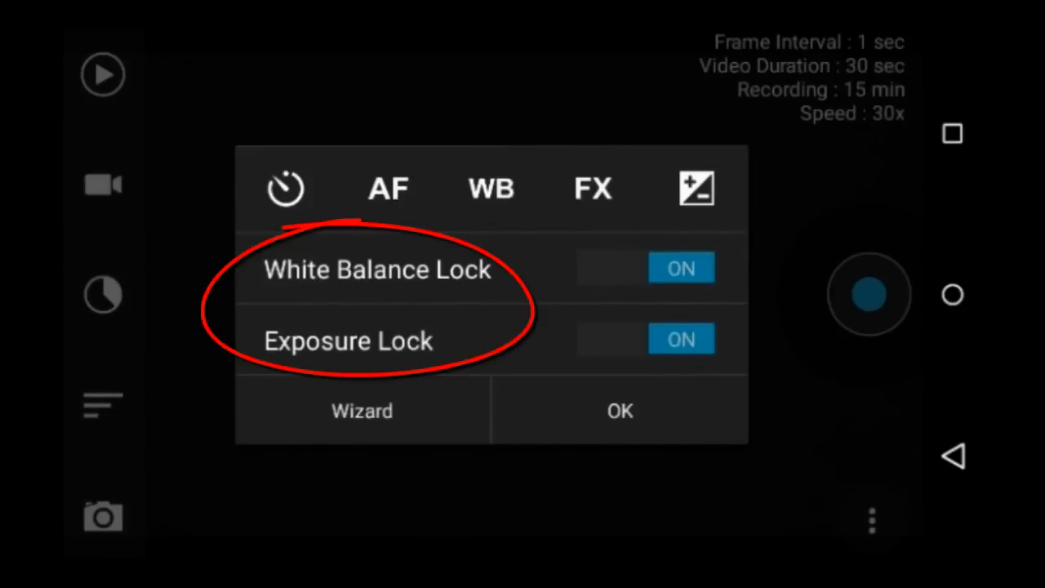
left_click(646, 268)
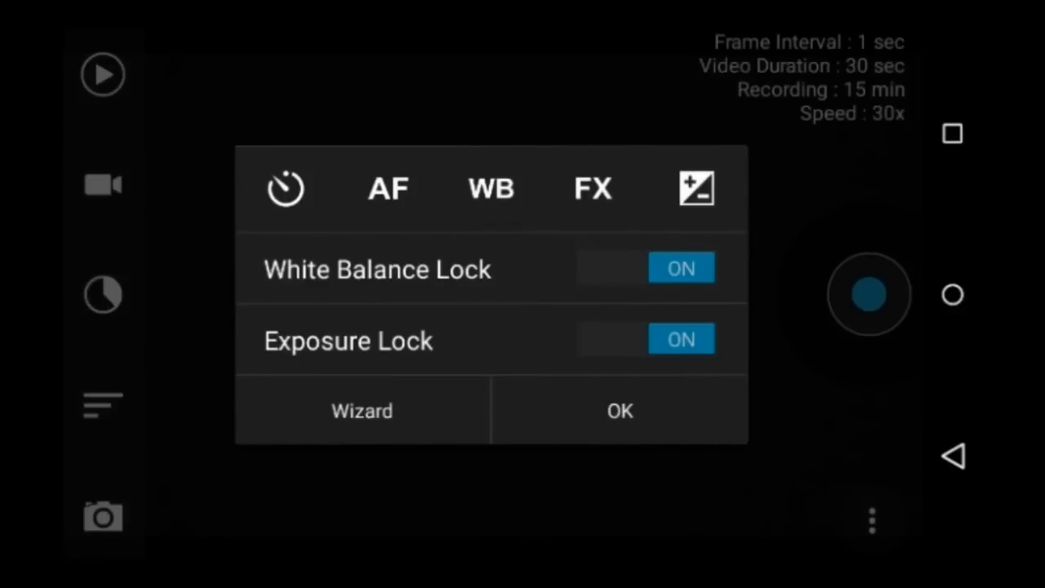
From the exposure panel, step through the wizard's Recording Duration and Video Duration choices.
left_click(697, 188)
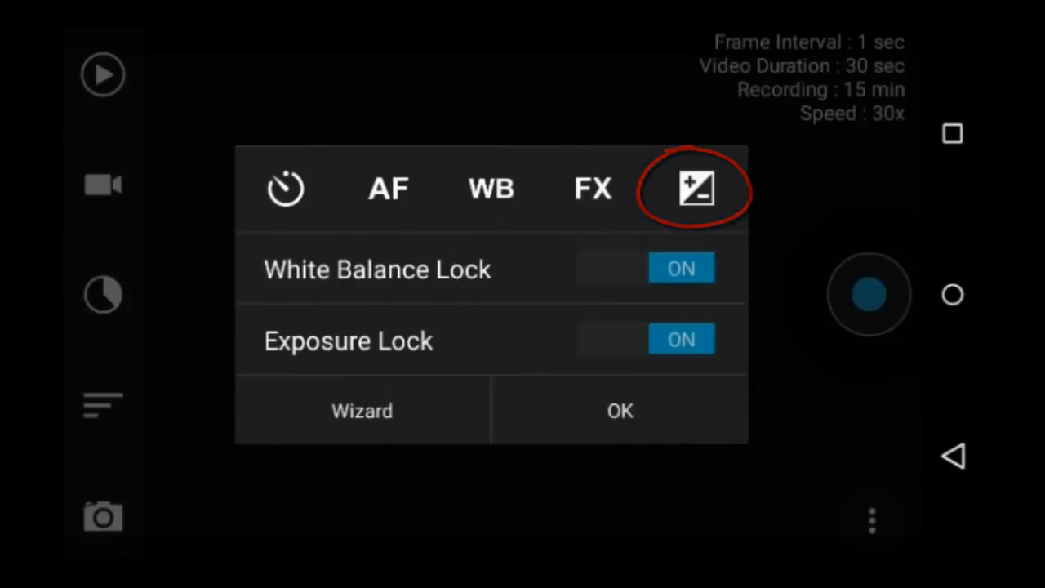
left_click(695, 188)
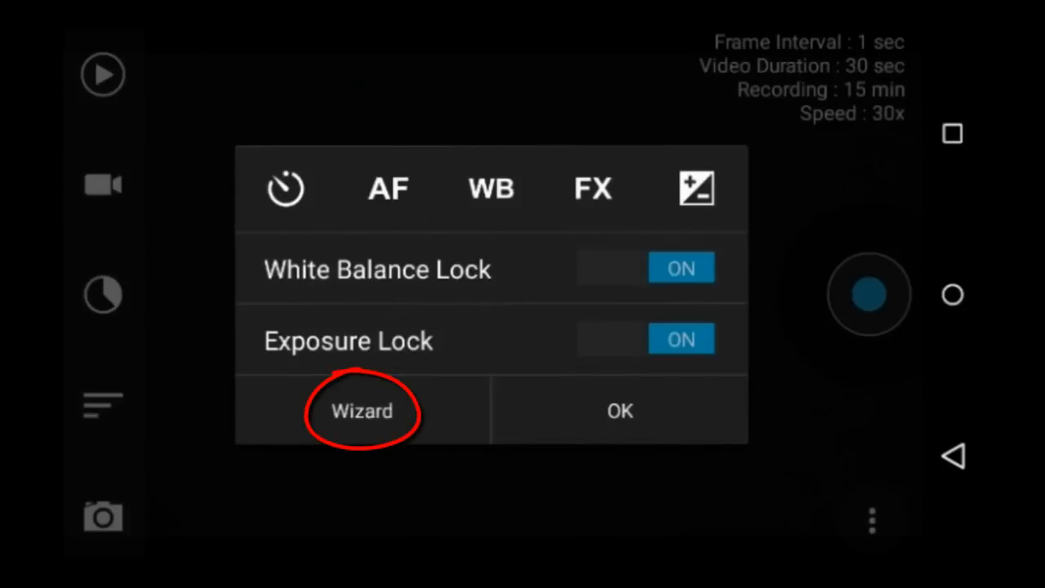
left_click(361, 411)
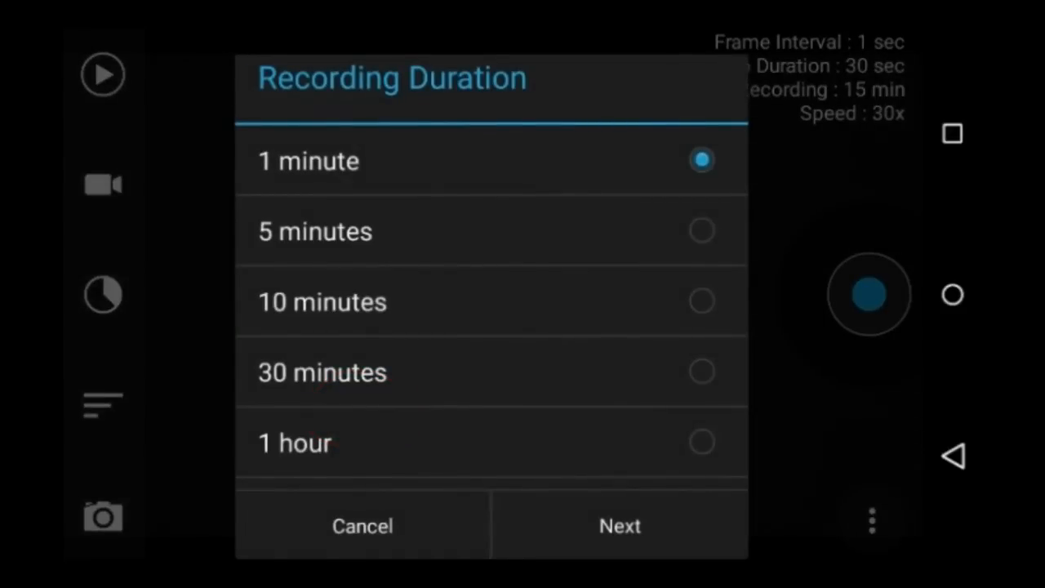
left_click(619, 525)
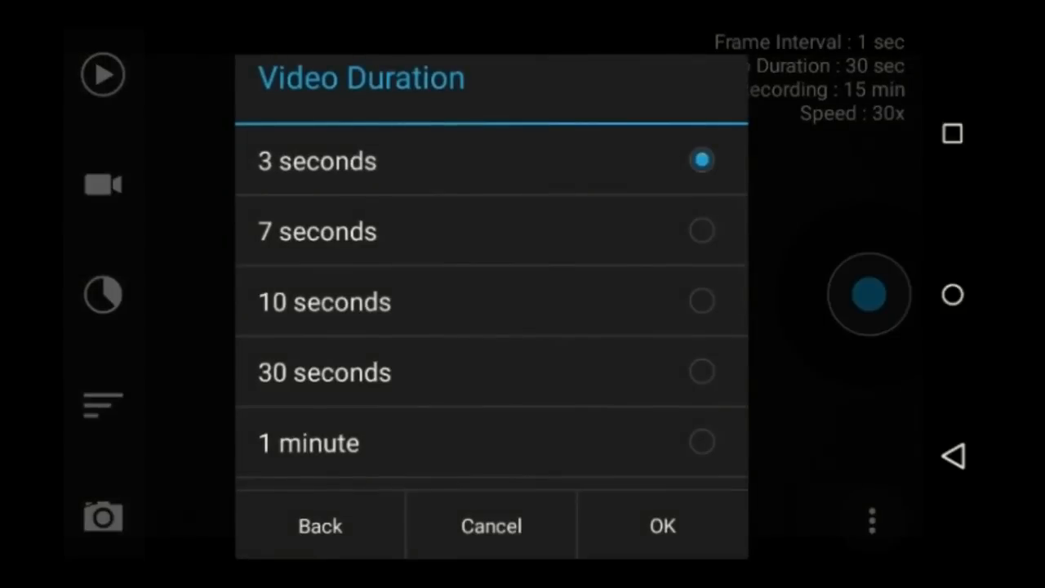
scroll("down", 3)
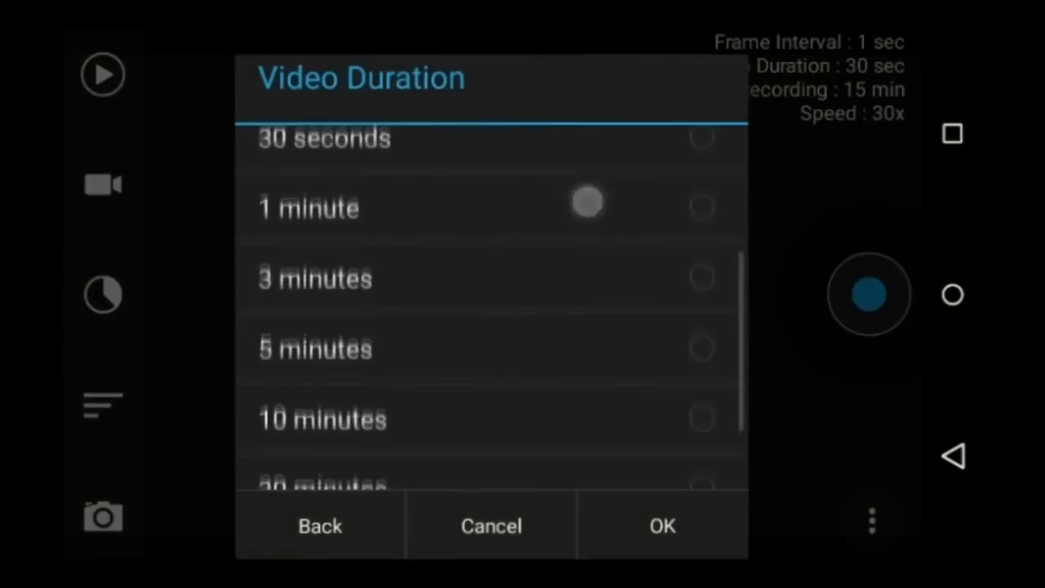
scroll("down", 3)
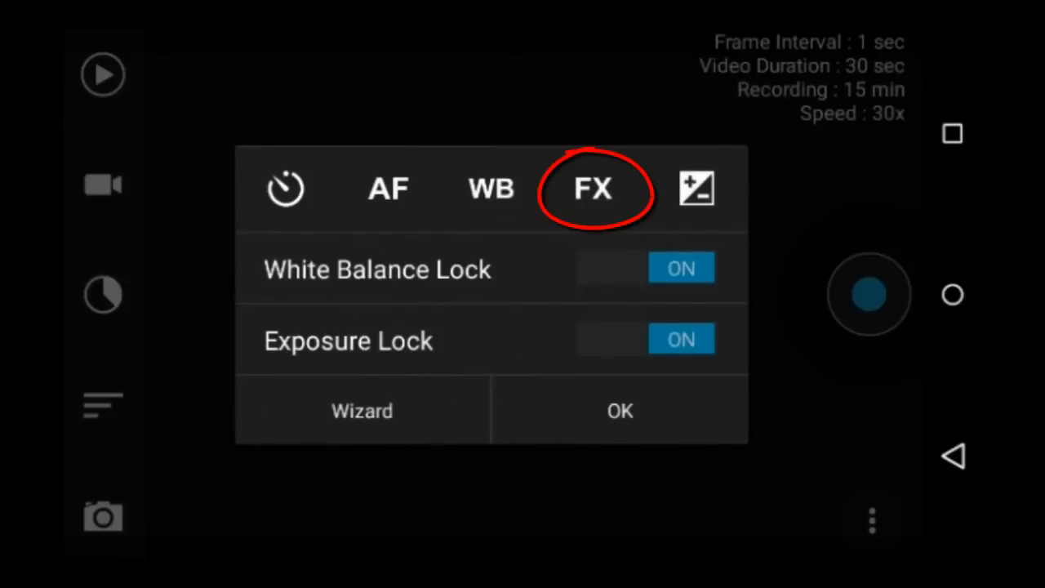
left_click(594, 188)
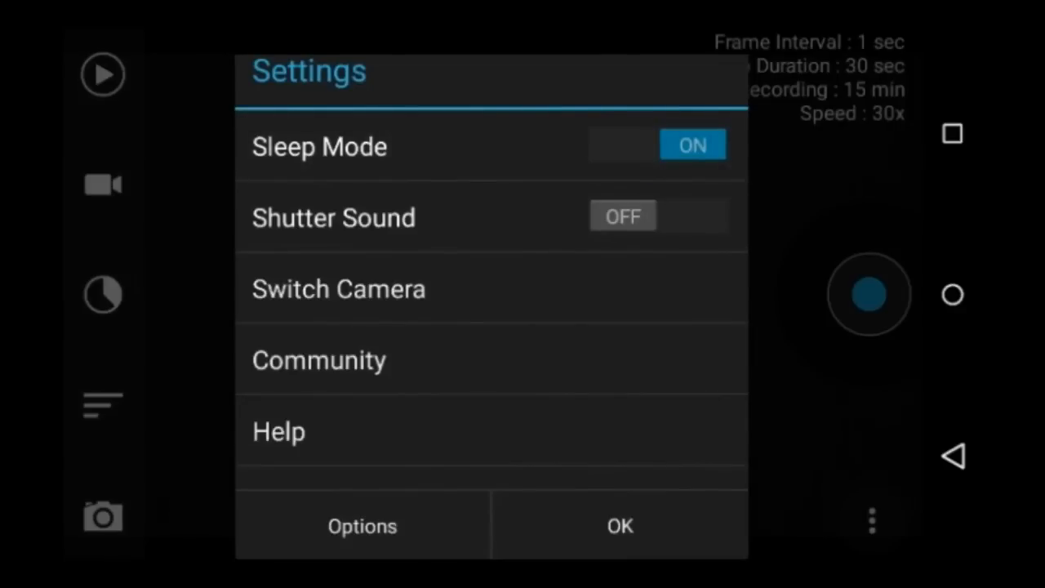
Toggle Shutter Sound on and back off, then show the Help page.
left_click(657, 216)
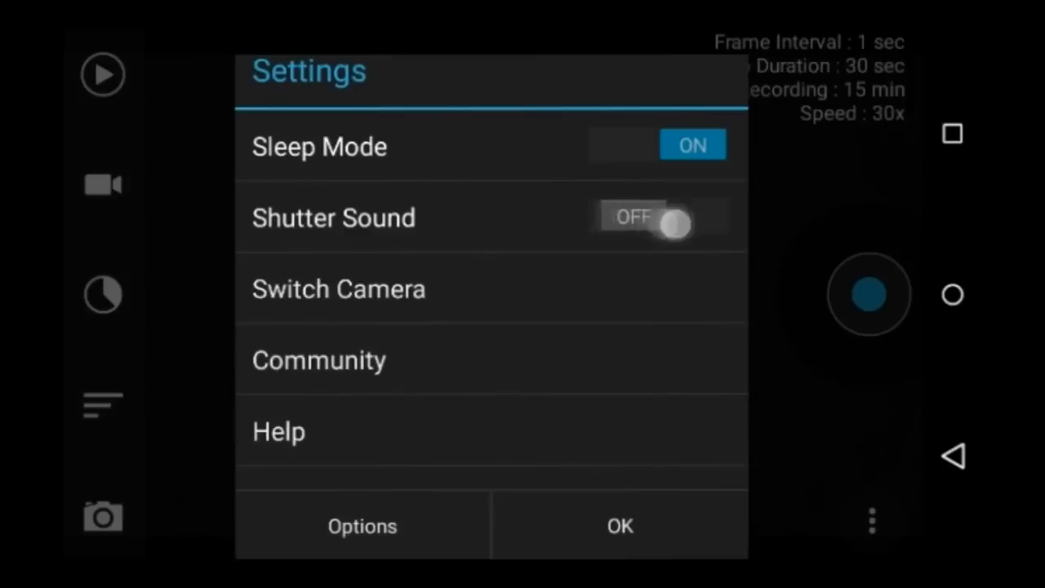
left_click(658, 216)
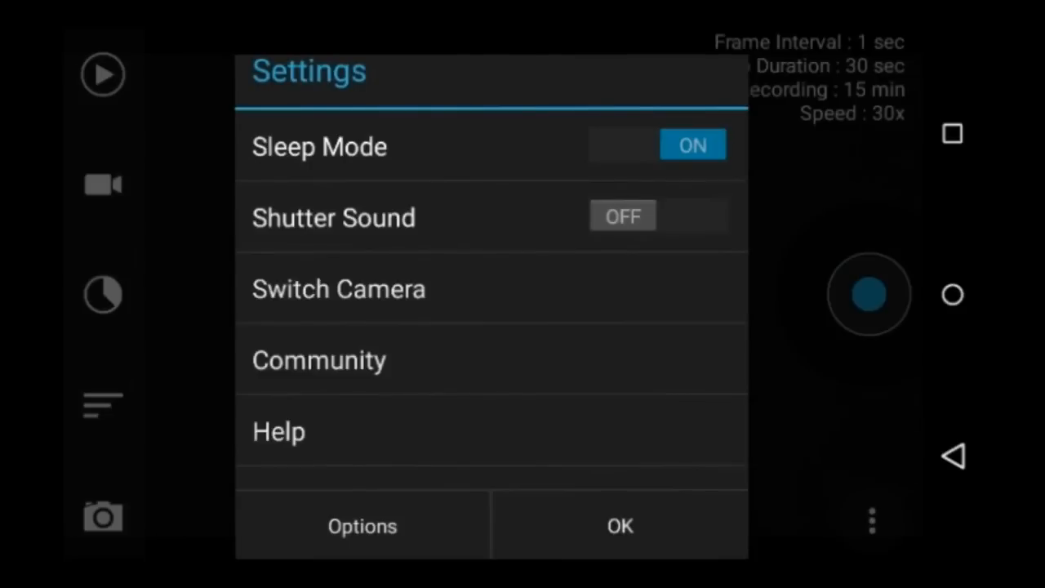
left_click(278, 431)
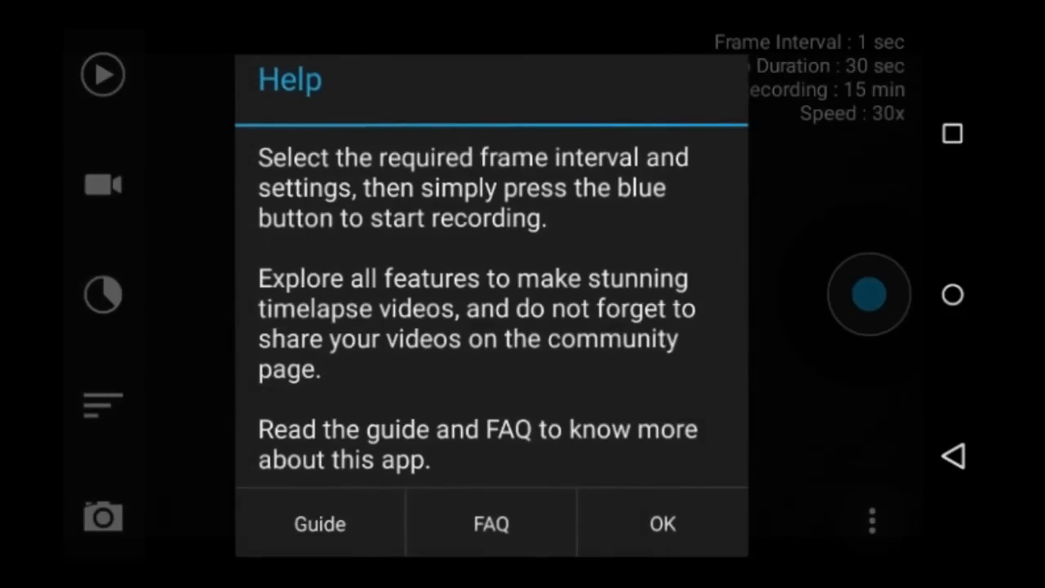